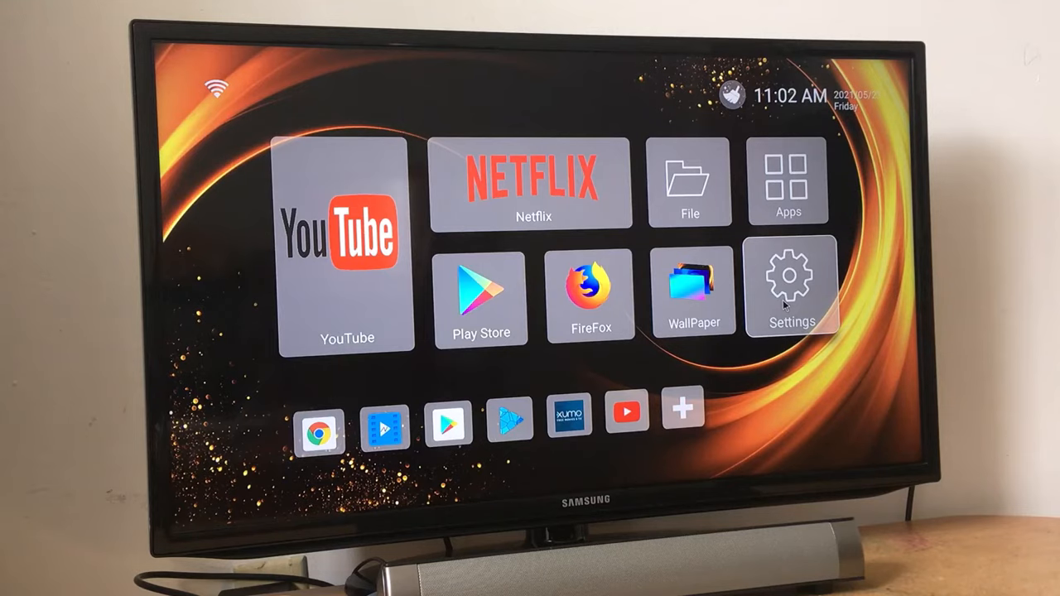
pyautogui.moveTo(794, 288)
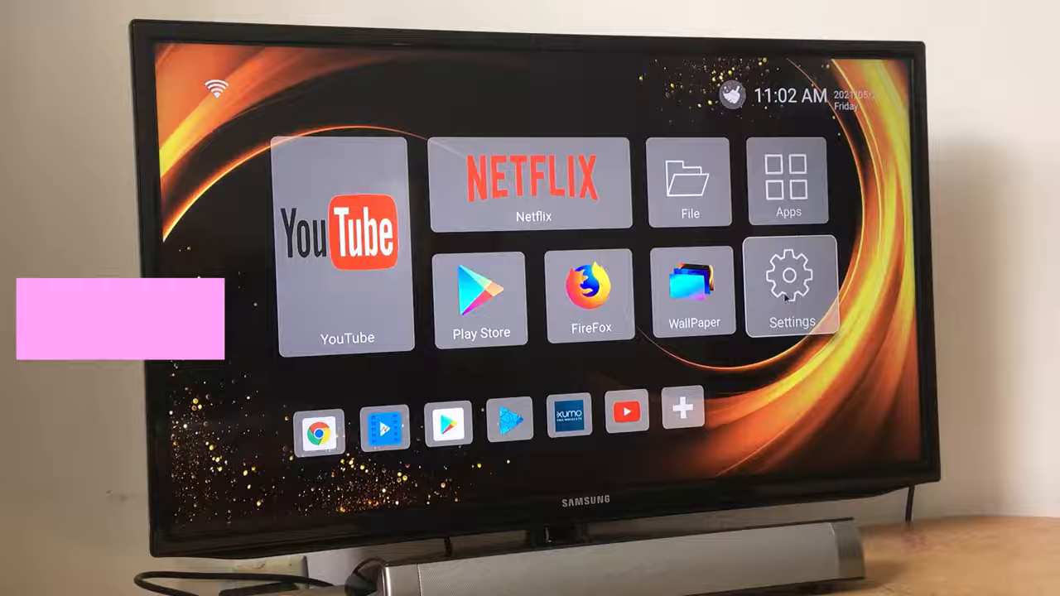
# - Open the carrytelf6 network's details in Settings and forget it
pyautogui.click(791, 286)
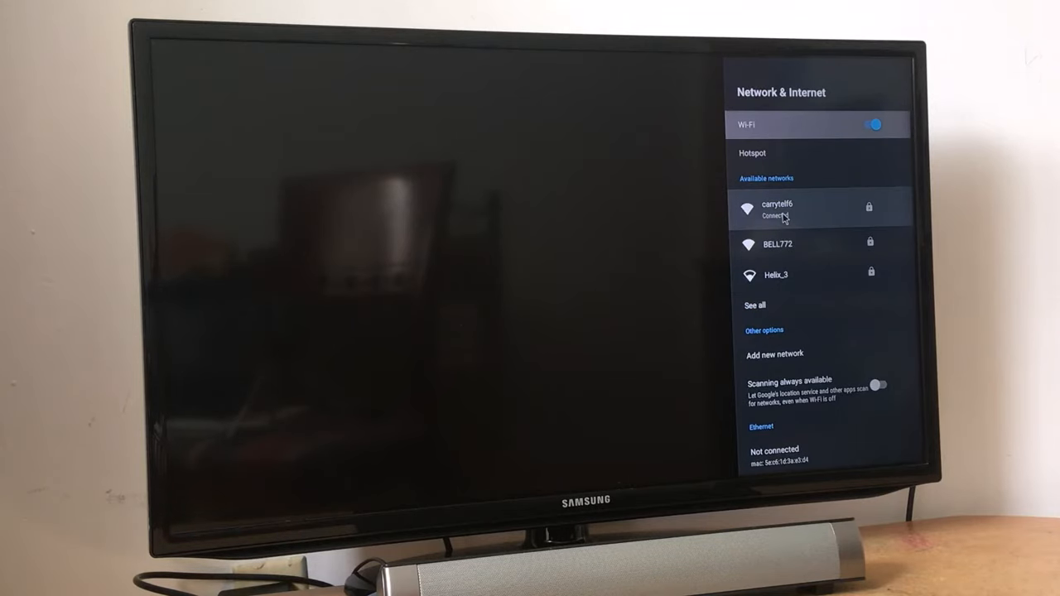
pyautogui.click(777, 209)
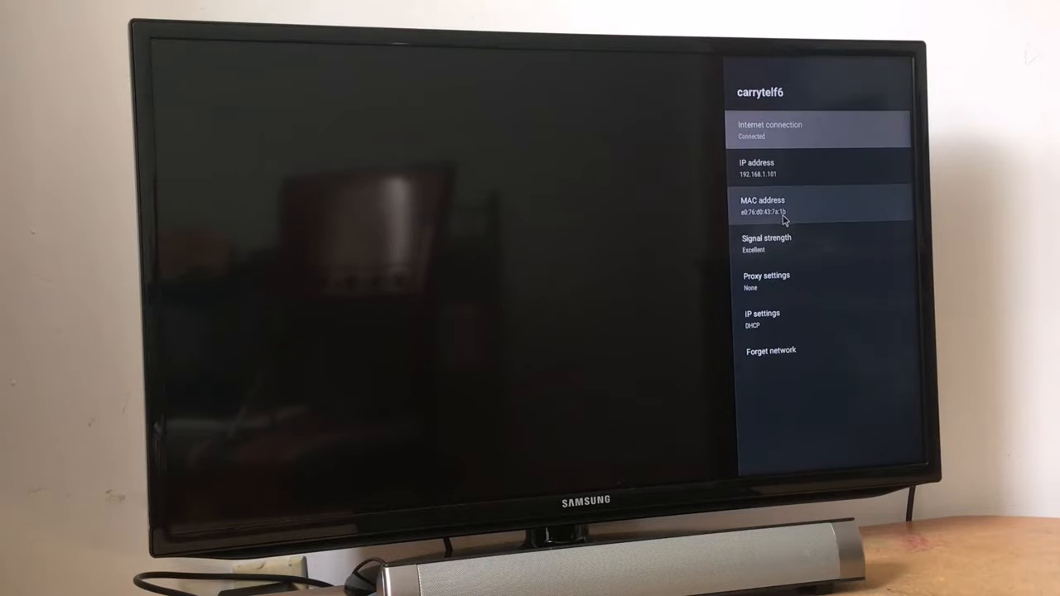
pyautogui.click(771, 350)
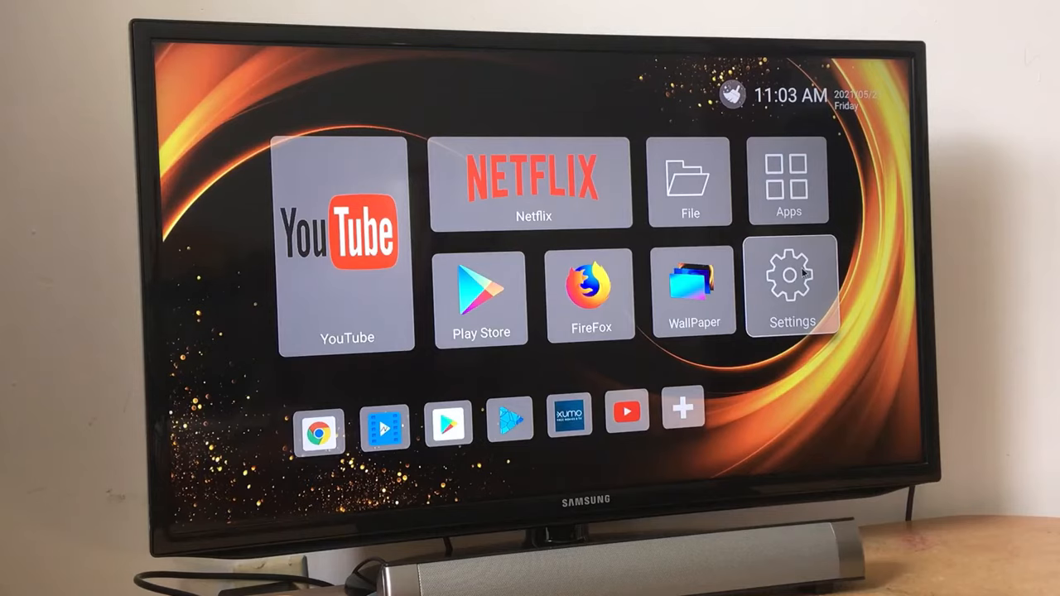
# - Select carrytelf6 and enter its password on the numbers-and-symbols keyboard
pyautogui.click(791, 286)
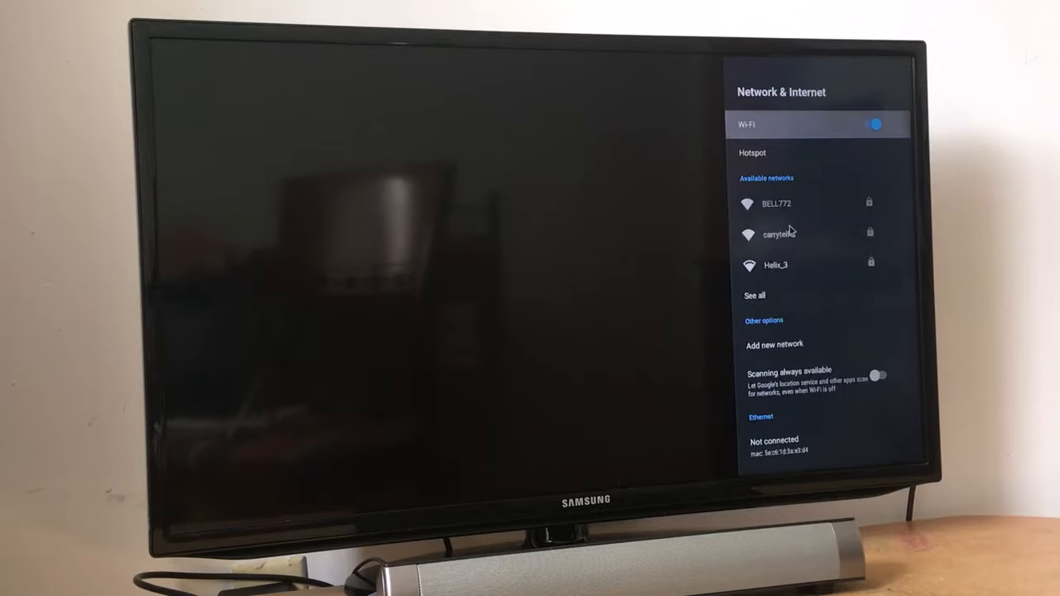
pyautogui.moveTo(787, 234)
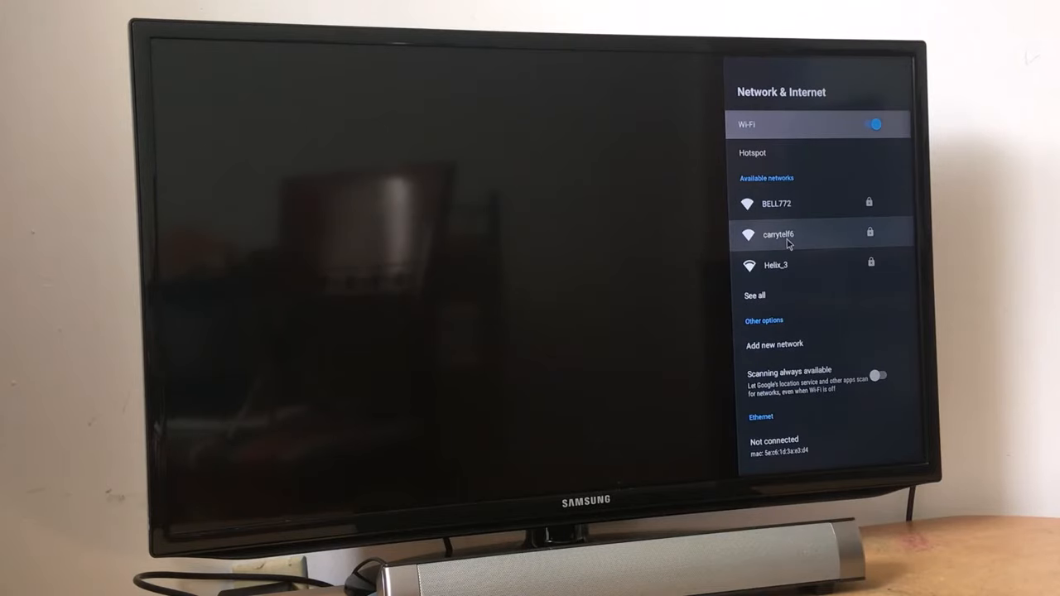
pyautogui.click(778, 233)
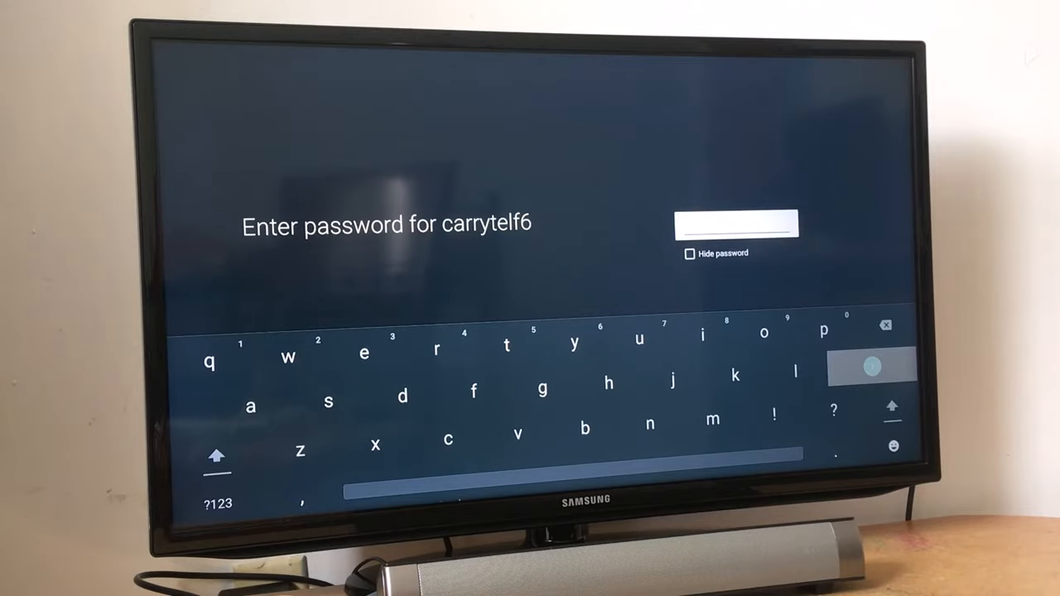
pyautogui.click(218, 503)
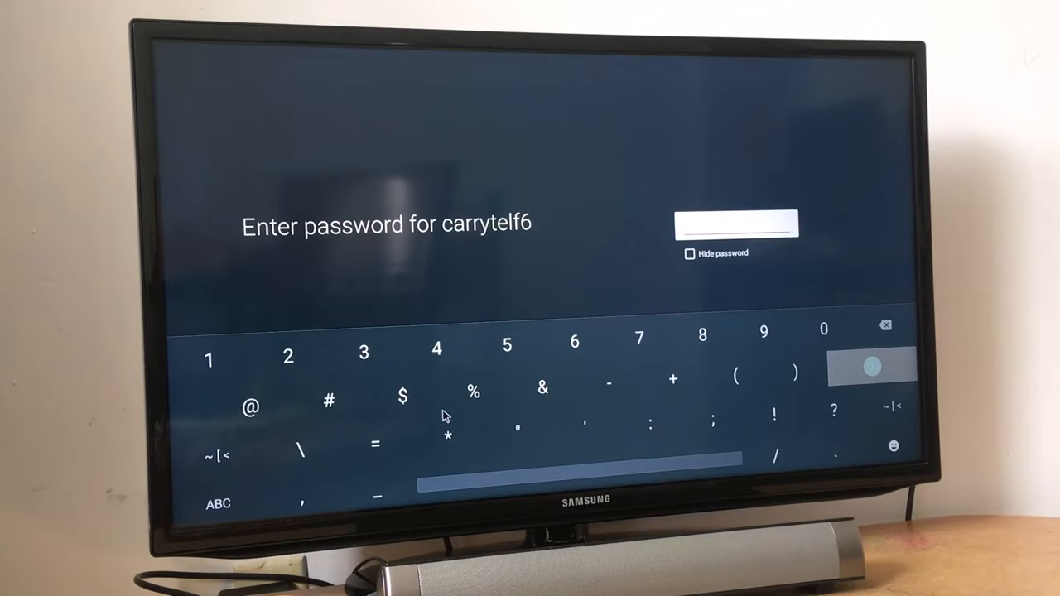
pyautogui.click(871, 367)
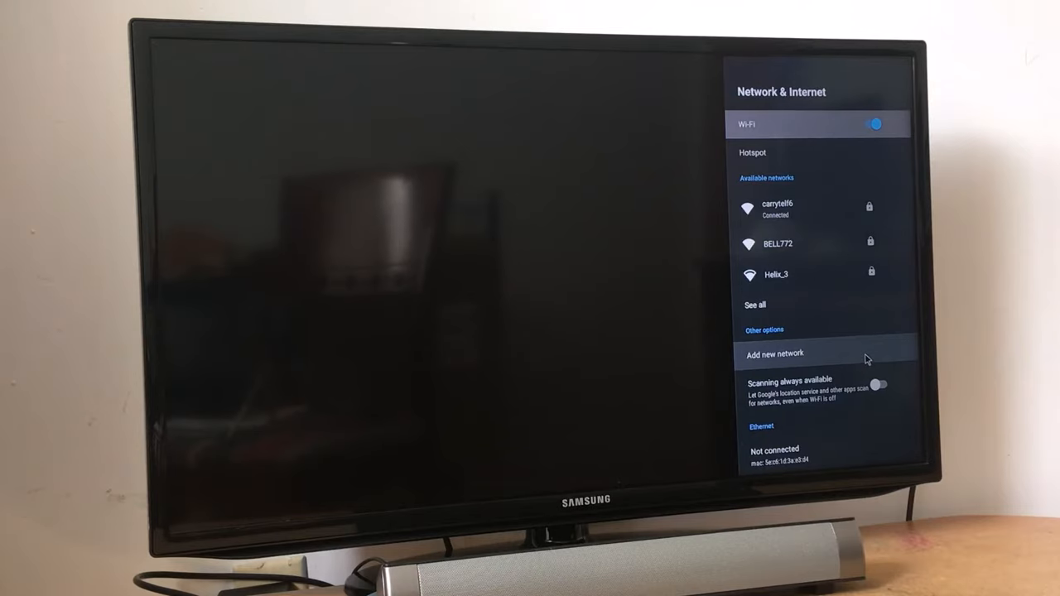
pyautogui.moveTo(882, 352)
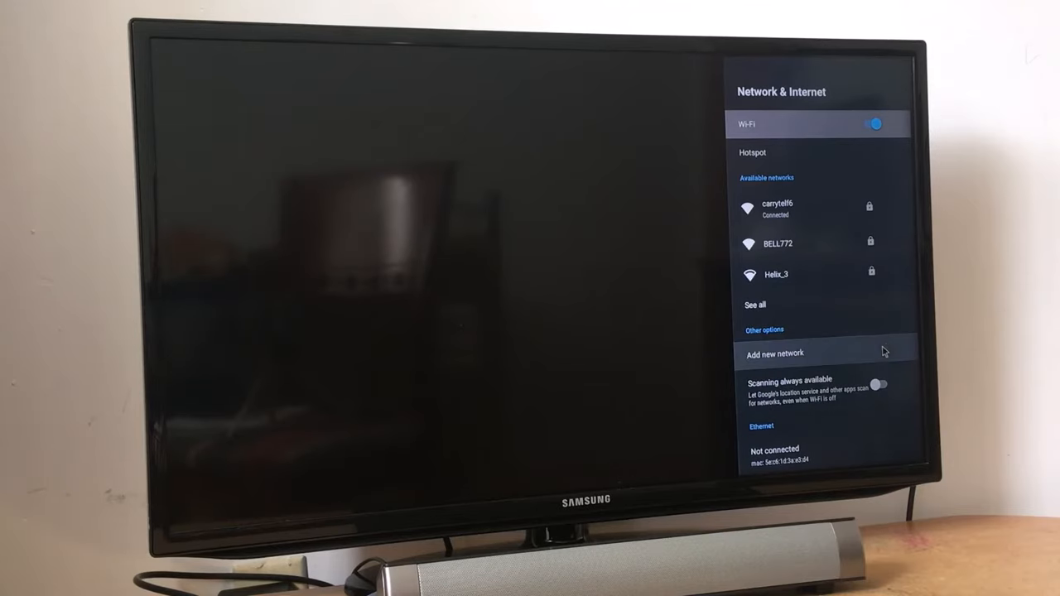
pyautogui.moveTo(442, 359)
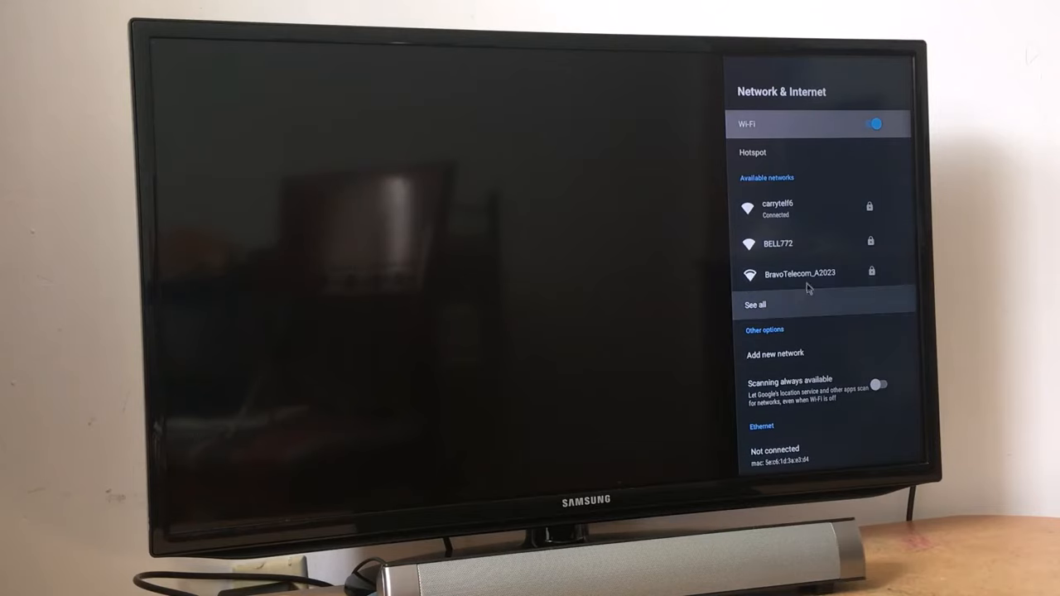
# - Open carrytelf6's details showing connected status, excellent signal and DHCP
pyautogui.click(778, 208)
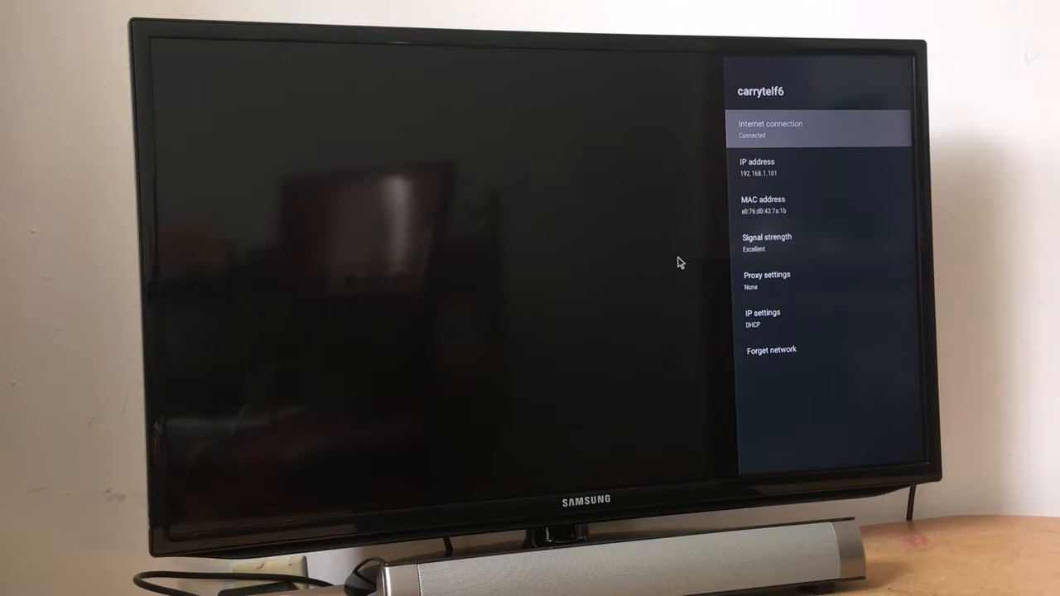
# - Open carrytelf6's Proxy settings and confirm None is selected
pyautogui.click(766, 280)
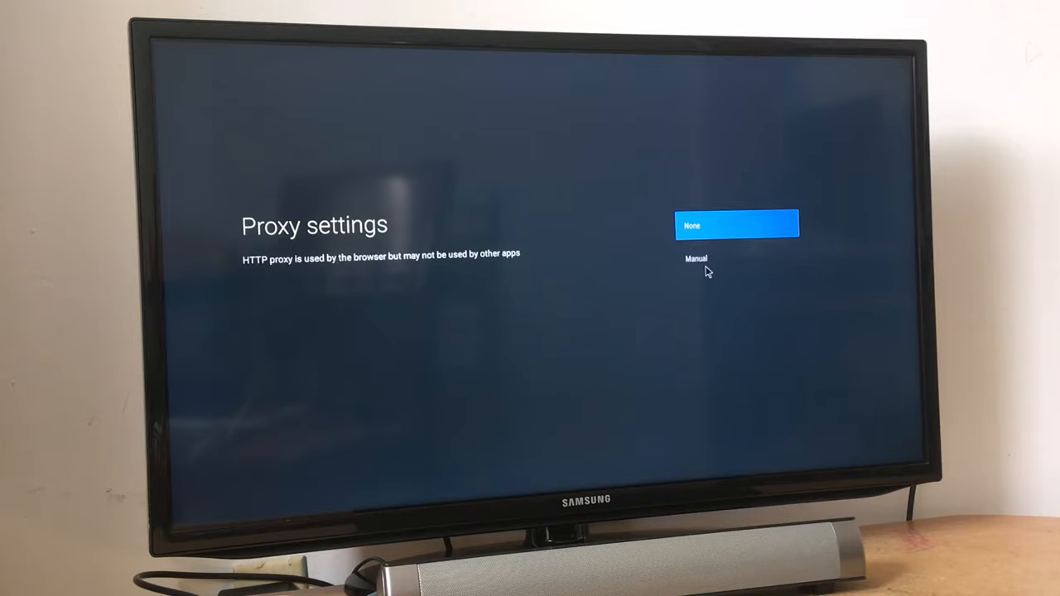
pyautogui.moveTo(697, 236)
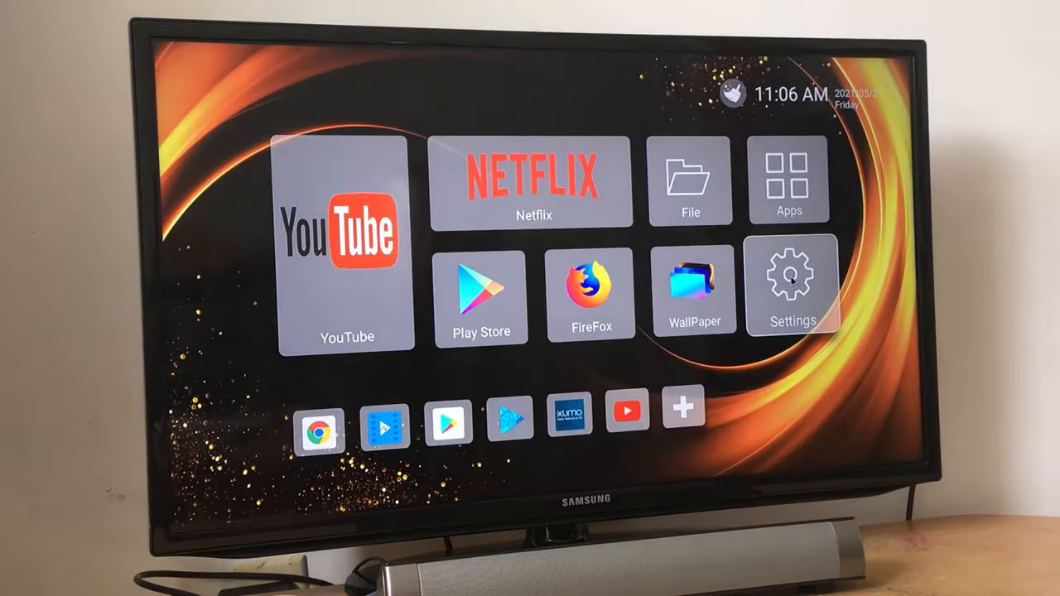
# - Open Settings to reach carrytelf6's IP settings with DHCP current
pyautogui.click(792, 282)
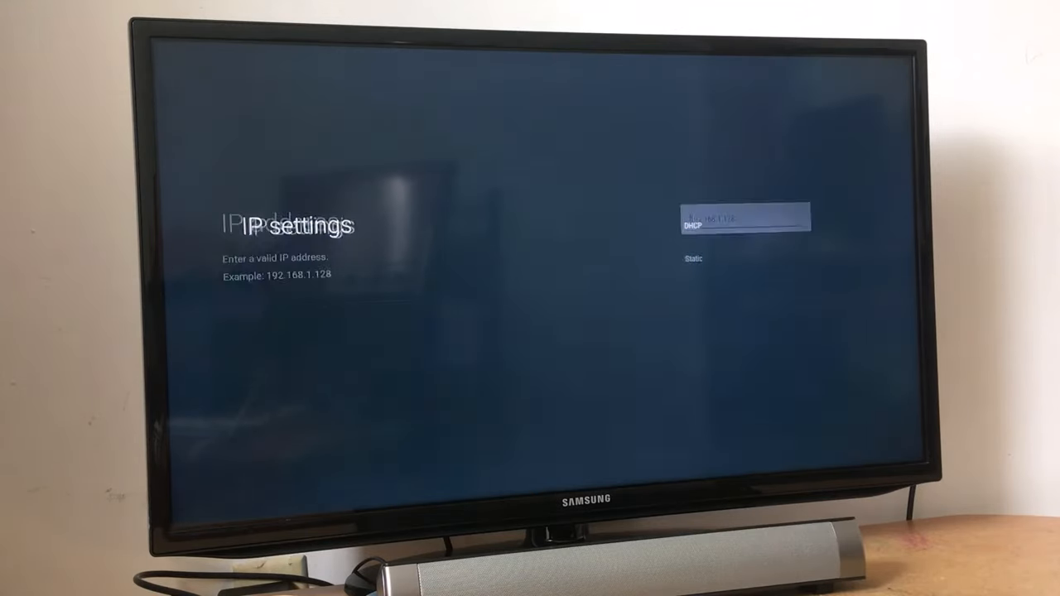
# - Choose Static IP for carrytelf6 and enter the IP address on the ?123 keyboard
pyautogui.click(743, 218)
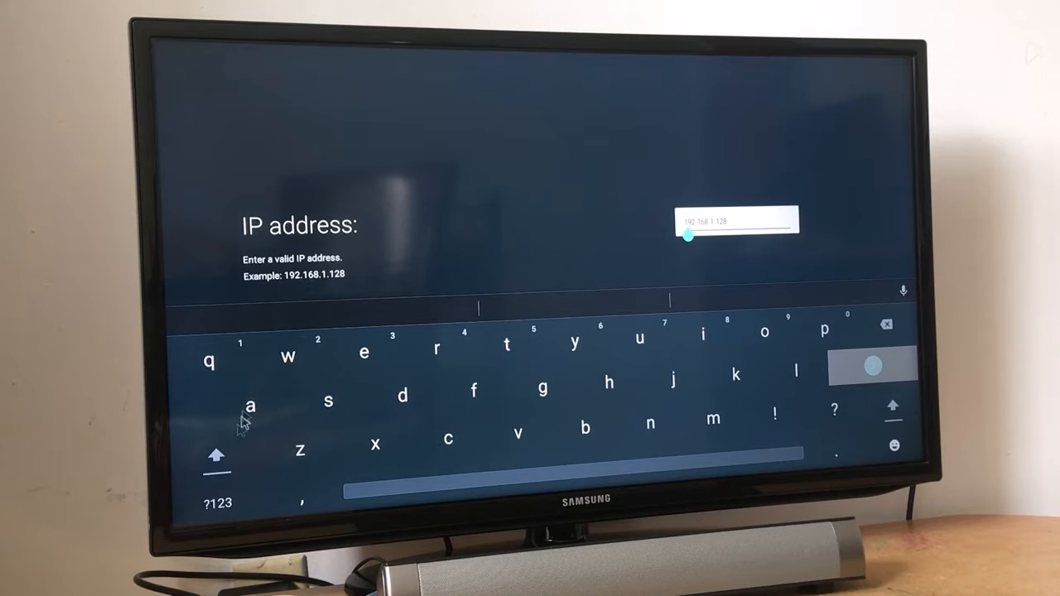
pyautogui.click(218, 503)
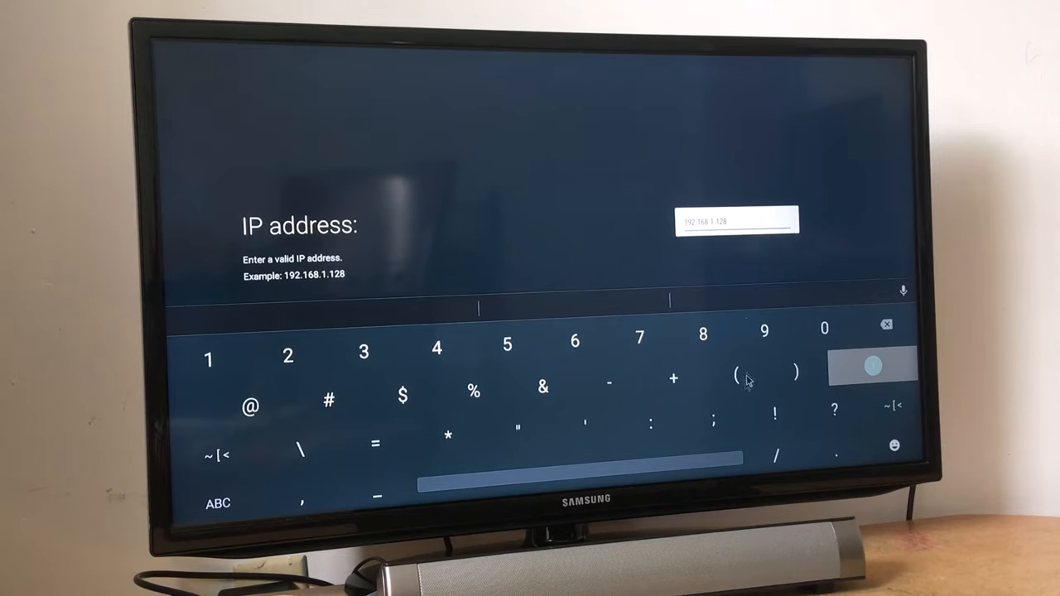
pyautogui.moveTo(762, 298)
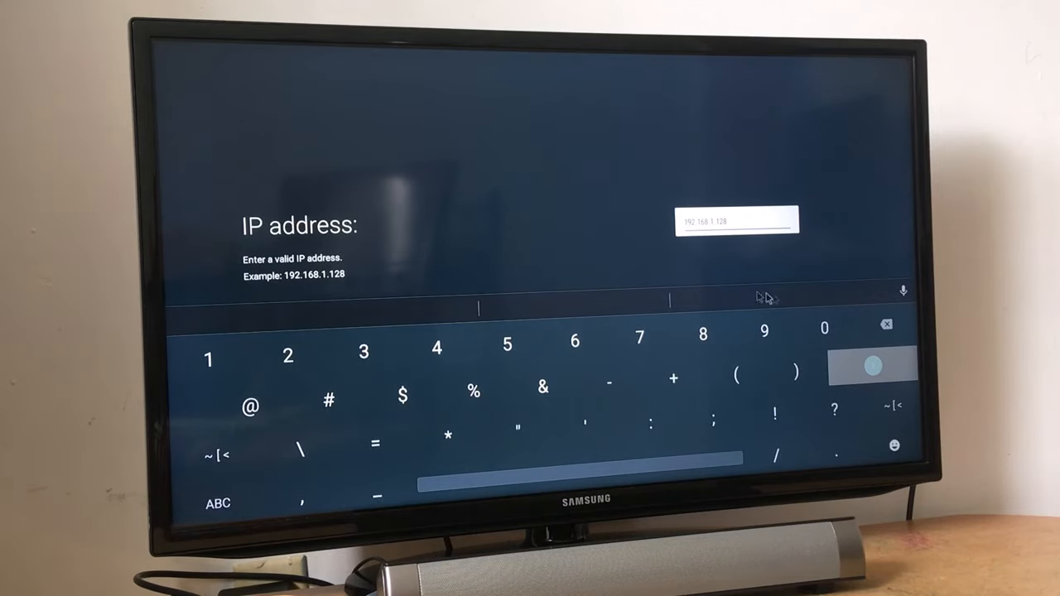
pyautogui.moveTo(769, 278)
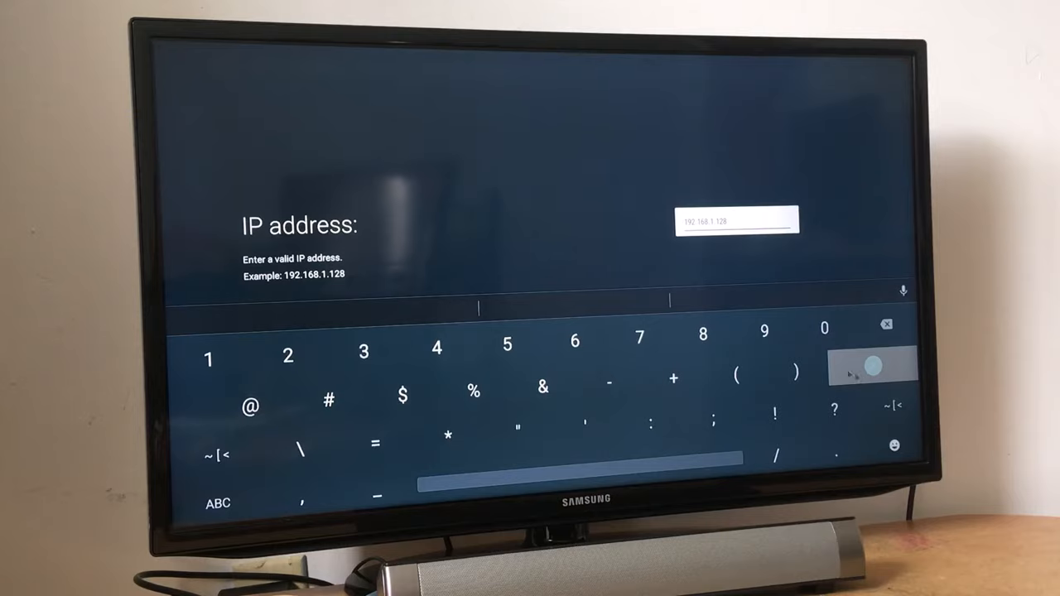
pyautogui.click(872, 369)
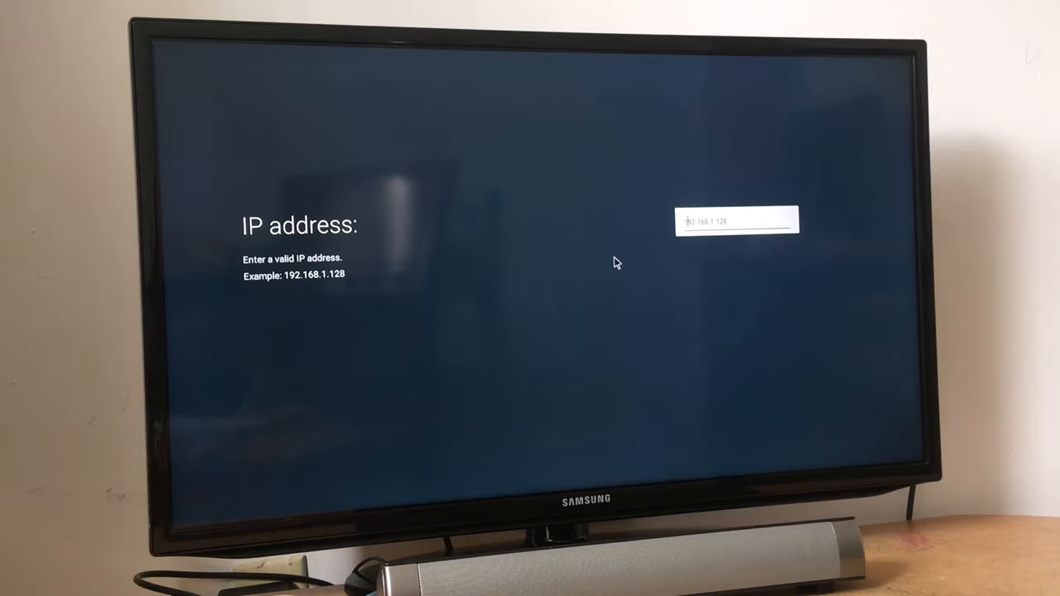